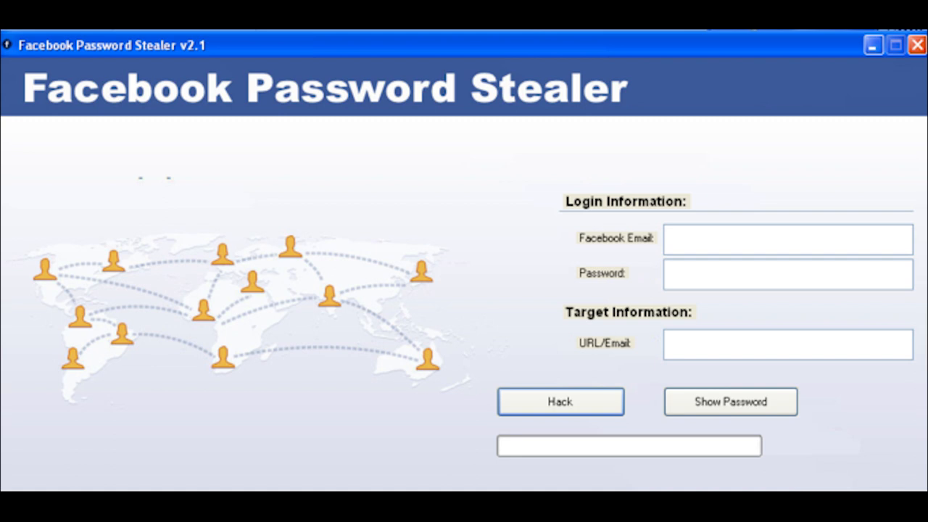
Attempt the hack on facebook.com/test123 with the test login, yielding a network connection error
click(559, 401)
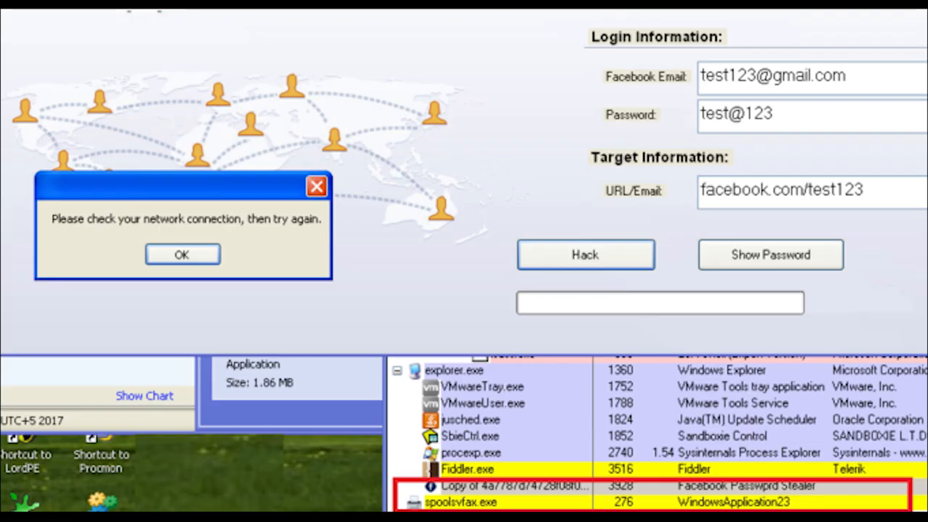